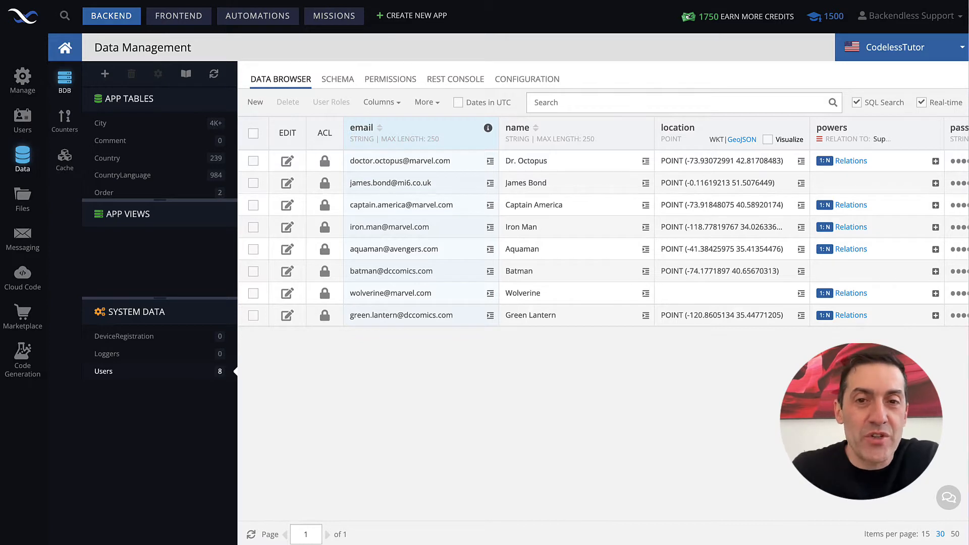
{"action": "mouse_move", "coordinate": [23, 156]}
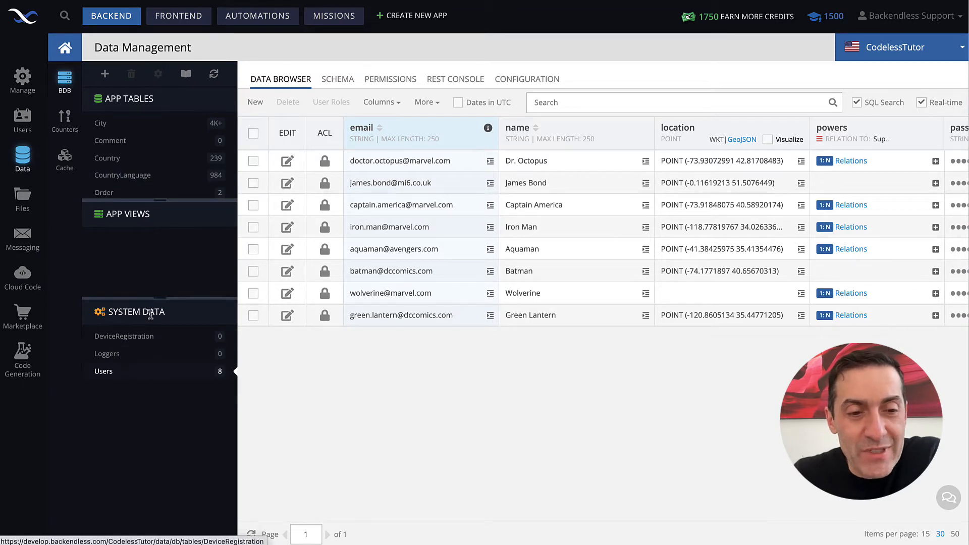
{"action": "mouse_move", "coordinate": [161, 353]}
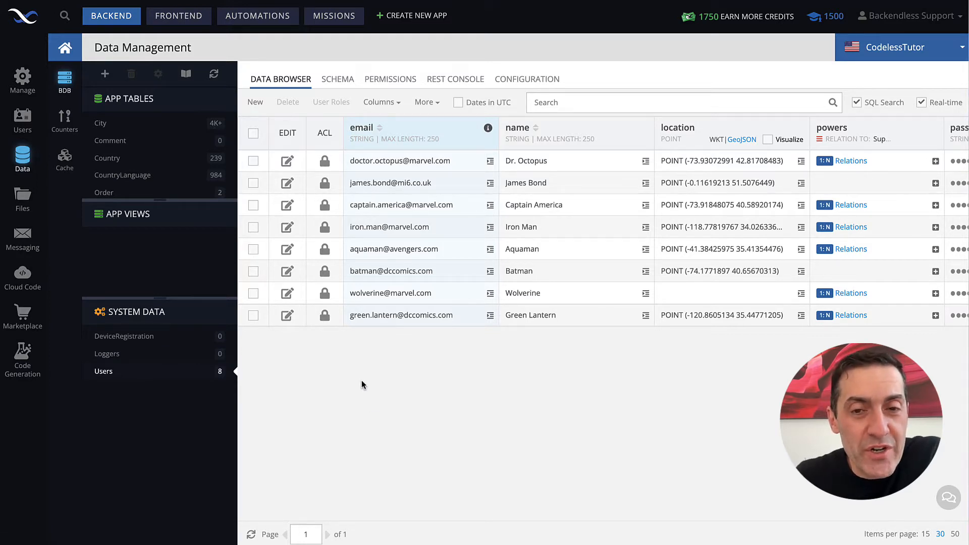
{"action": "mouse_move", "coordinate": [368, 388]}
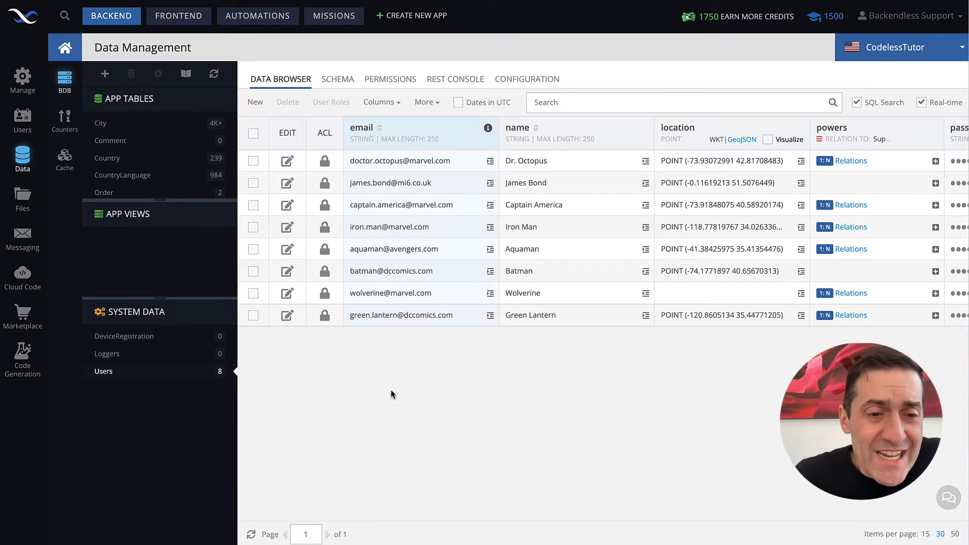
Step: Scroll the Users data grid sideways to review its existing columns
{"action": "scroll", "scroll_direction": "right", "scroll_amount": 3}
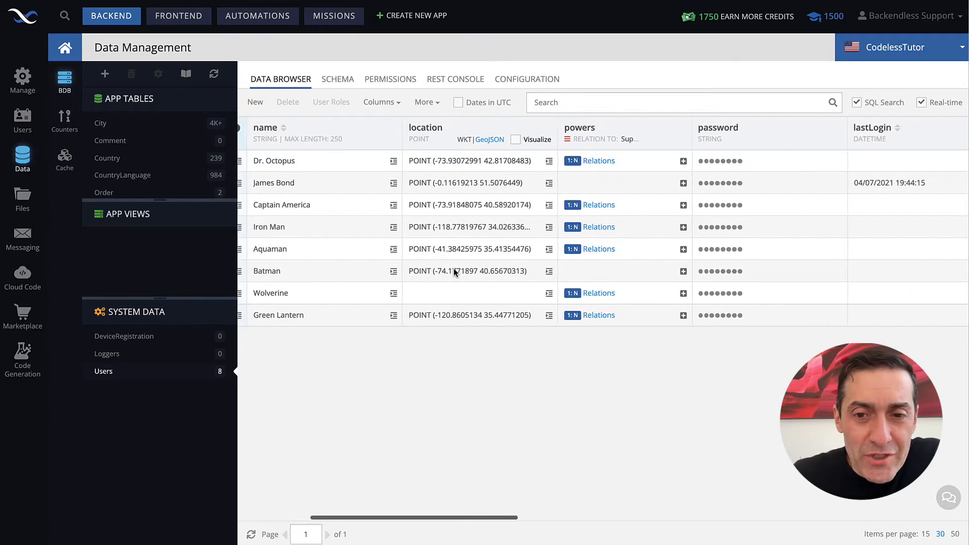
{"action": "scroll", "scroll_direction": "left", "scroll_amount": 3}
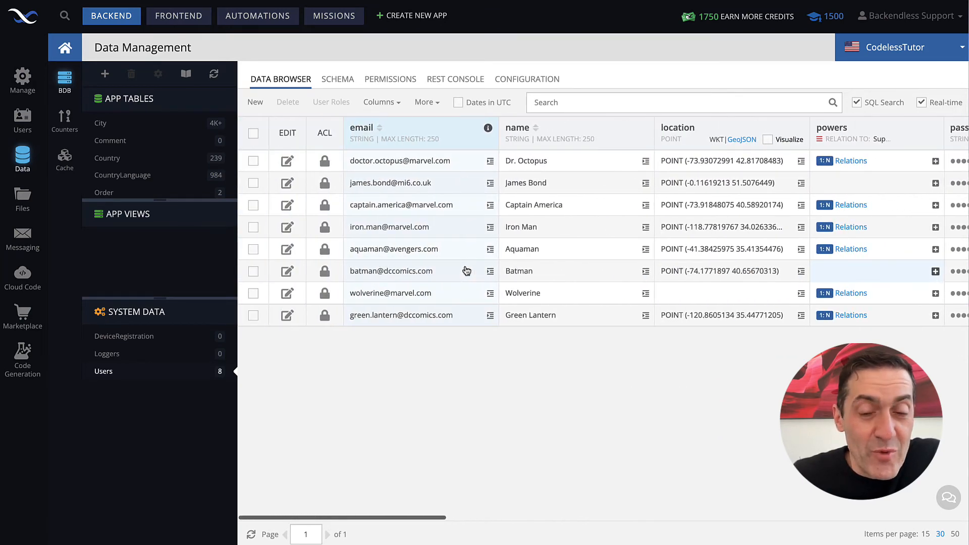
{"action": "mouse_move", "coordinate": [465, 270]}
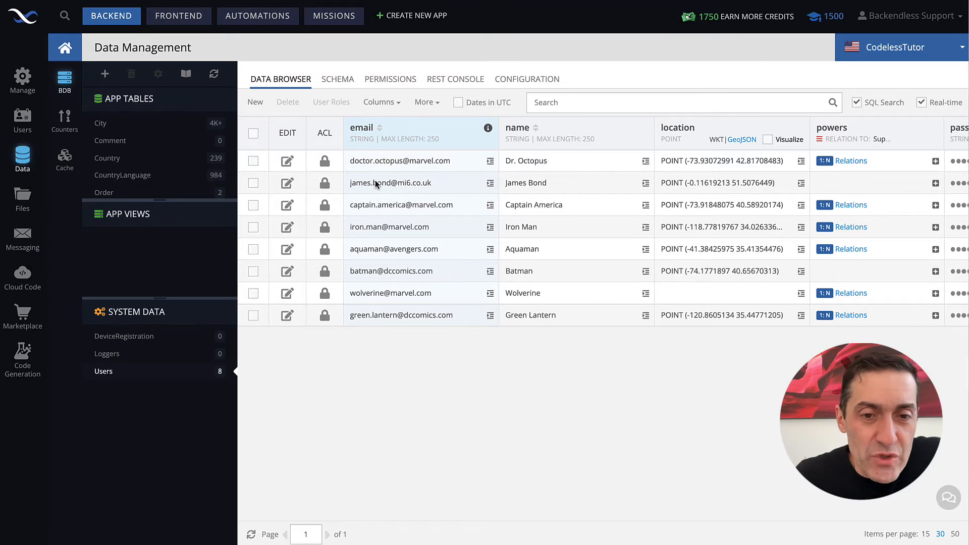
{"action": "mouse_move", "coordinate": [852, 150]}
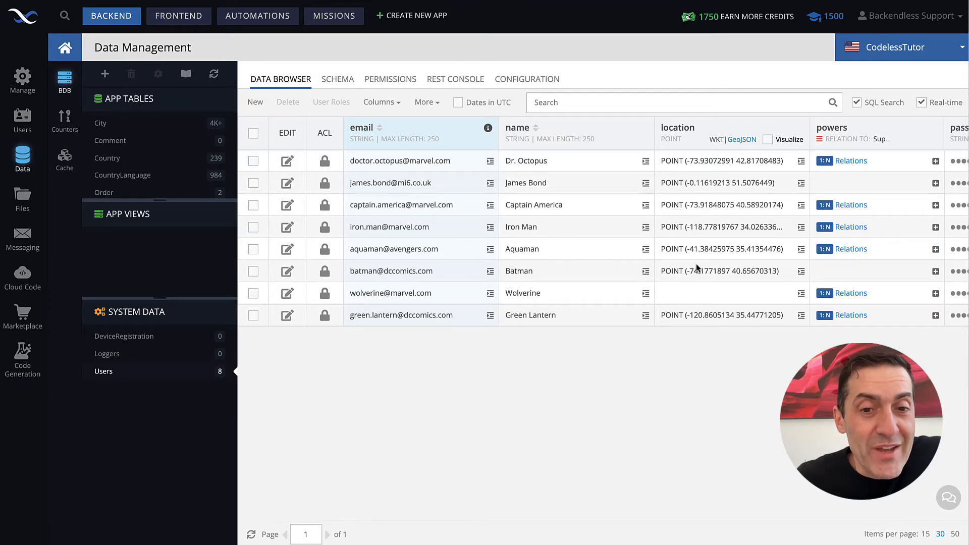
{"action": "mouse_move", "coordinate": [451, 377]}
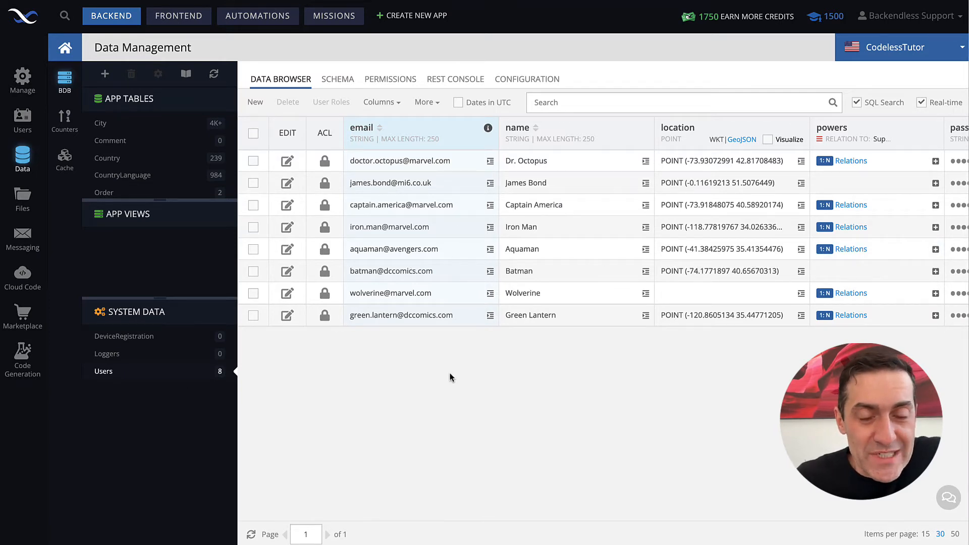
{"action": "mouse_move", "coordinate": [467, 376]}
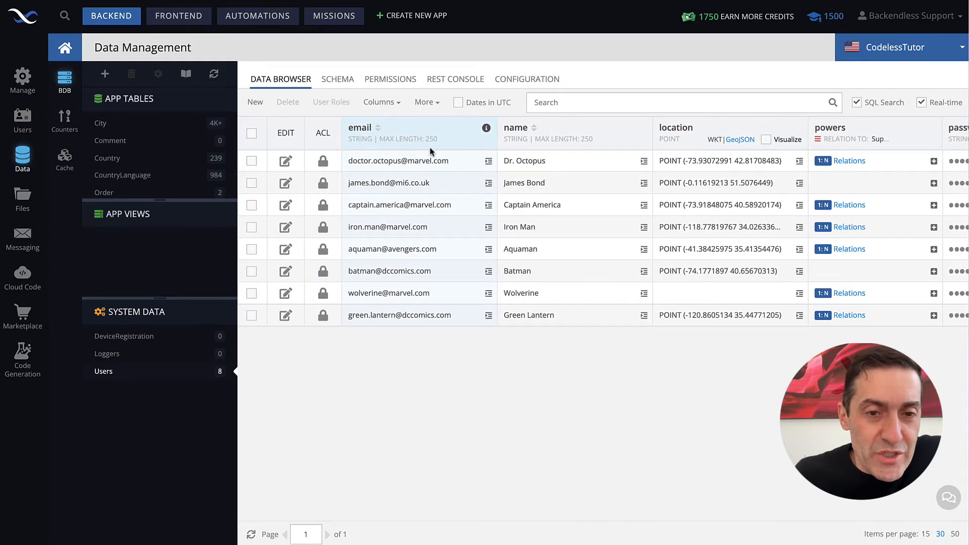
{"action": "mouse_move", "coordinate": [709, 228]}
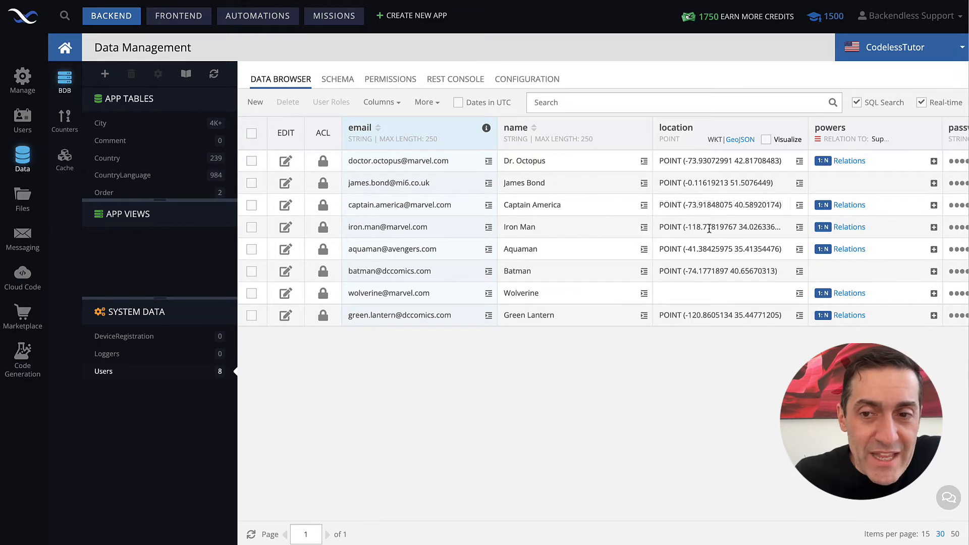
{"action": "mouse_move", "coordinate": [651, 121]}
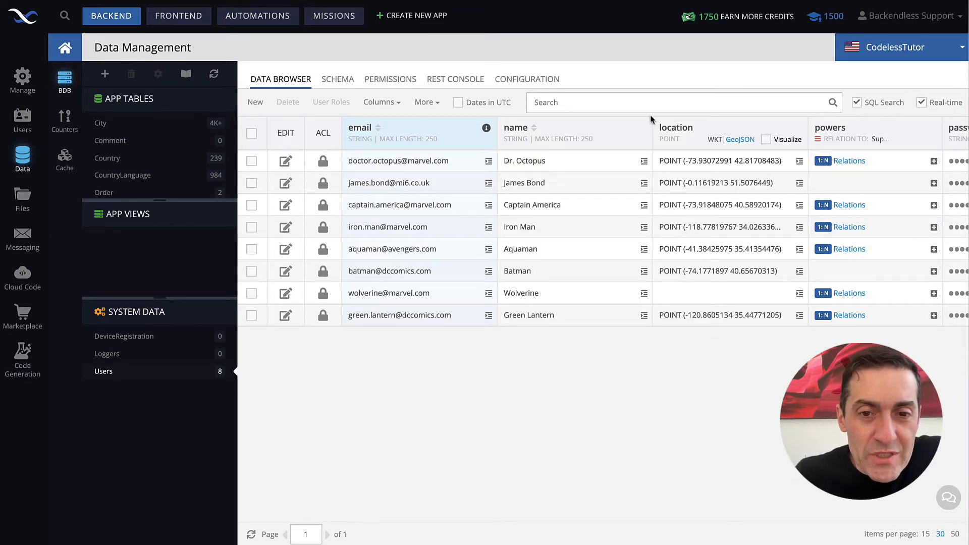
{"action": "mouse_move", "coordinate": [510, 179]}
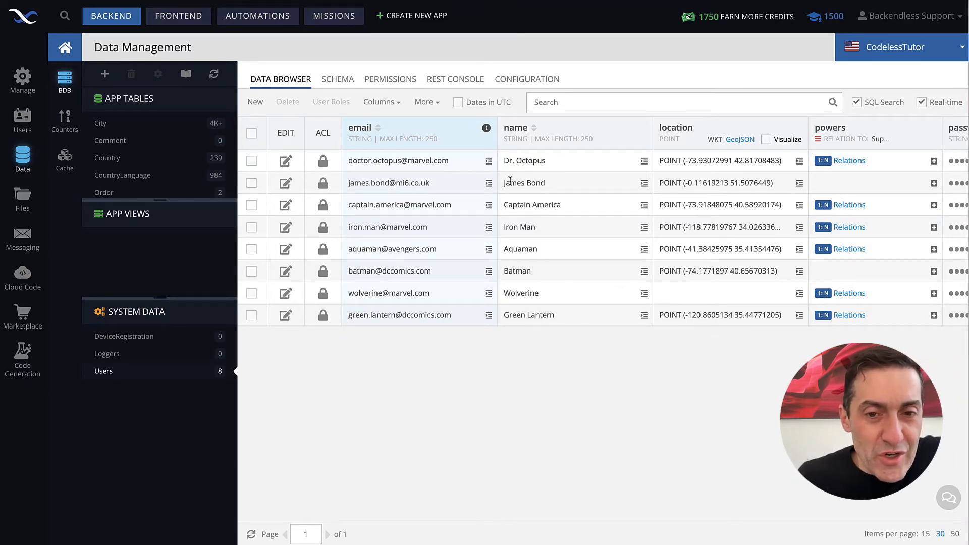
{"action": "mouse_move", "coordinate": [720, 224]}
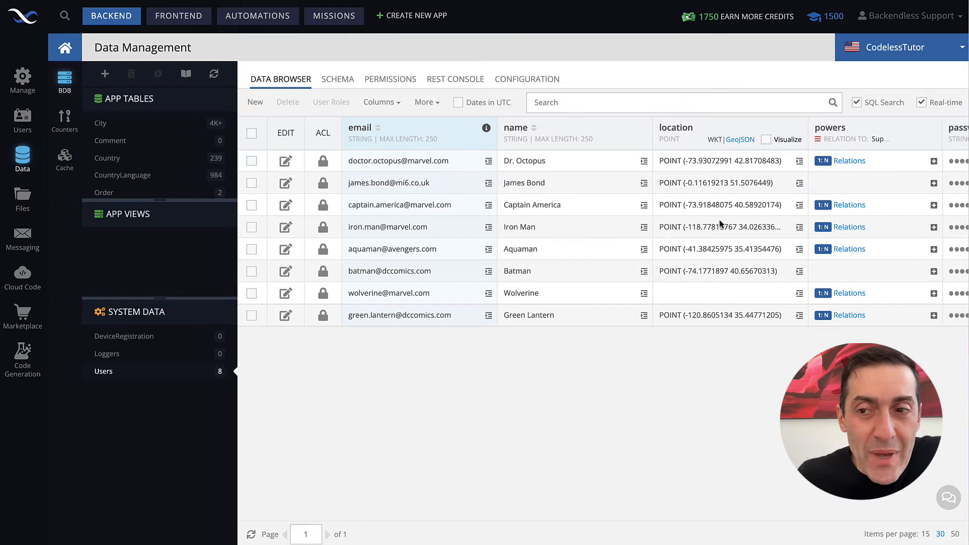
{"action": "scroll", "scroll_direction": "right", "scroll_amount": 3}
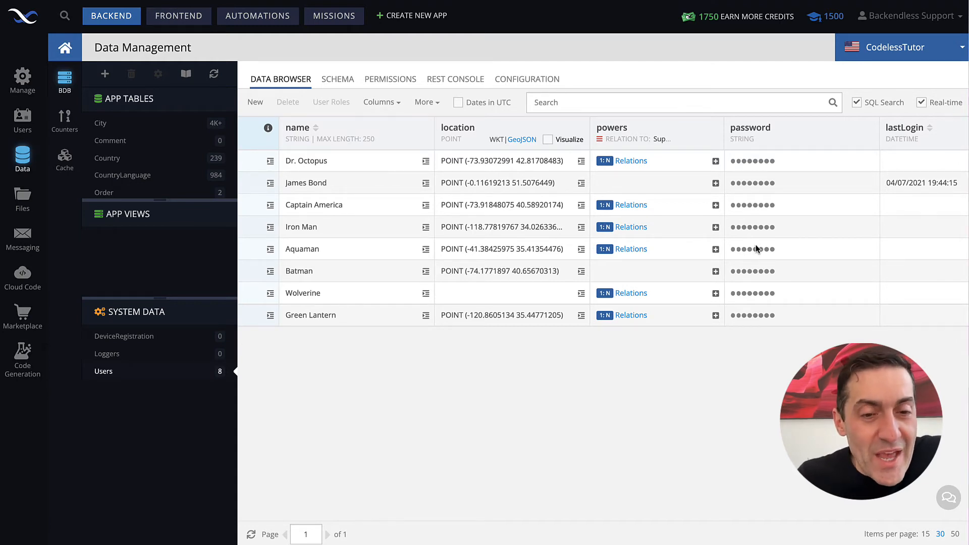
{"action": "mouse_move", "coordinate": [774, 170]}
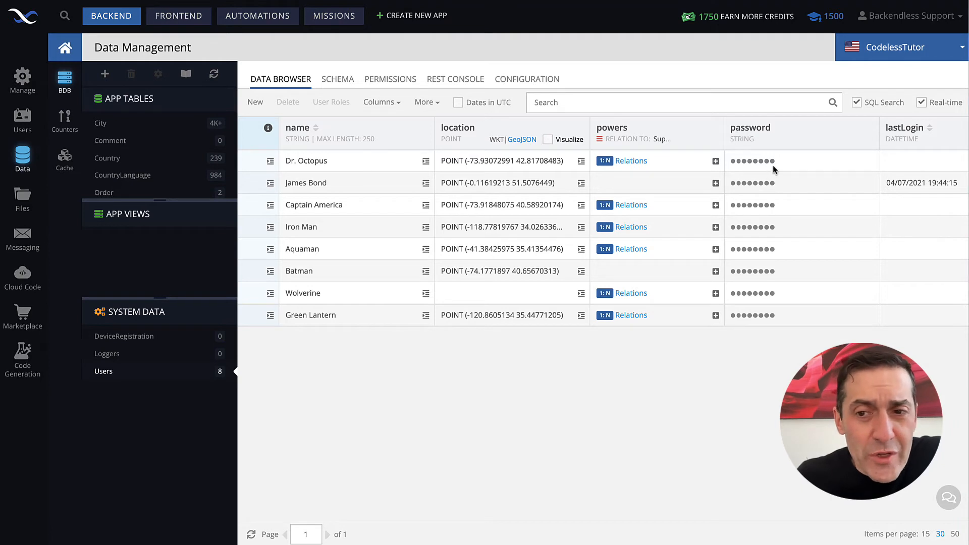
{"action": "mouse_move", "coordinate": [770, 178]}
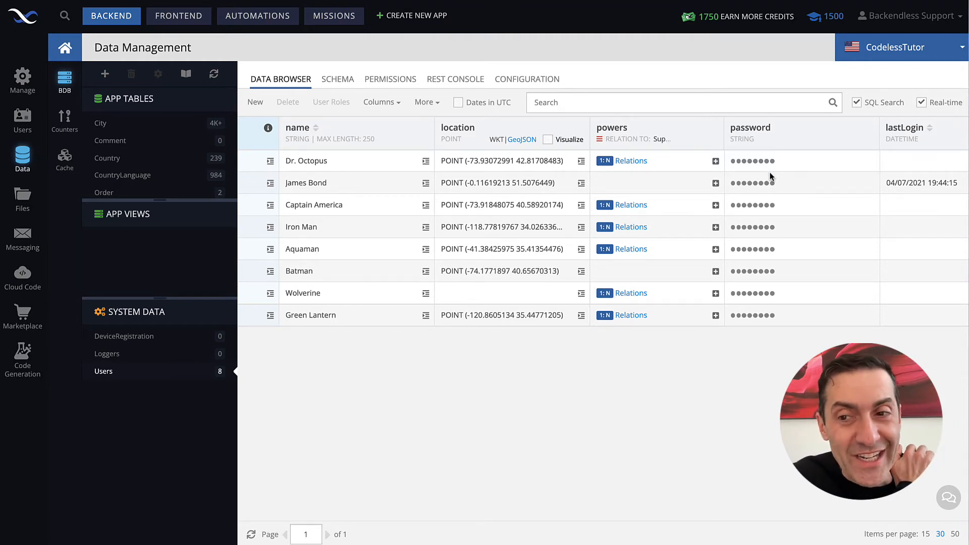
{"action": "scroll", "scroll_direction": "left", "scroll_amount": 3}
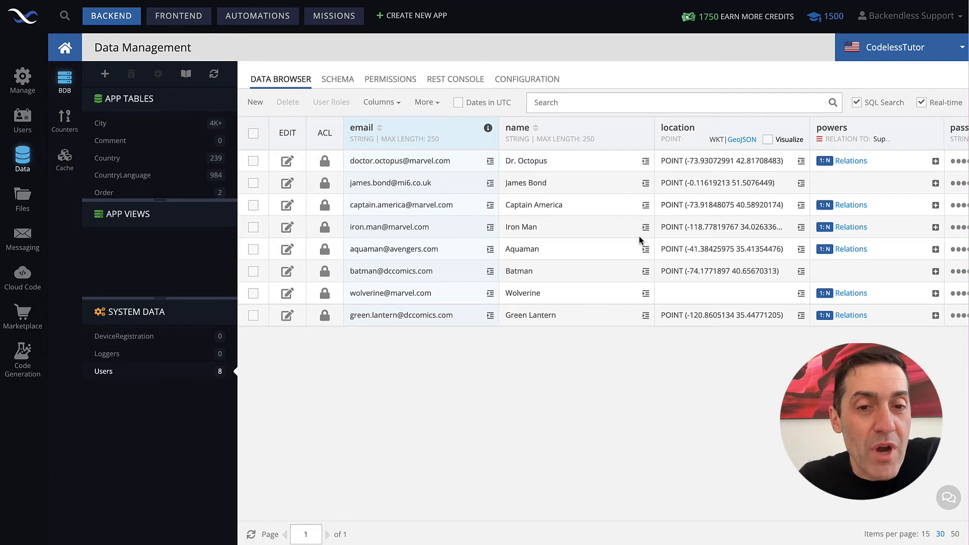
{"action": "mouse_move", "coordinate": [598, 255]}
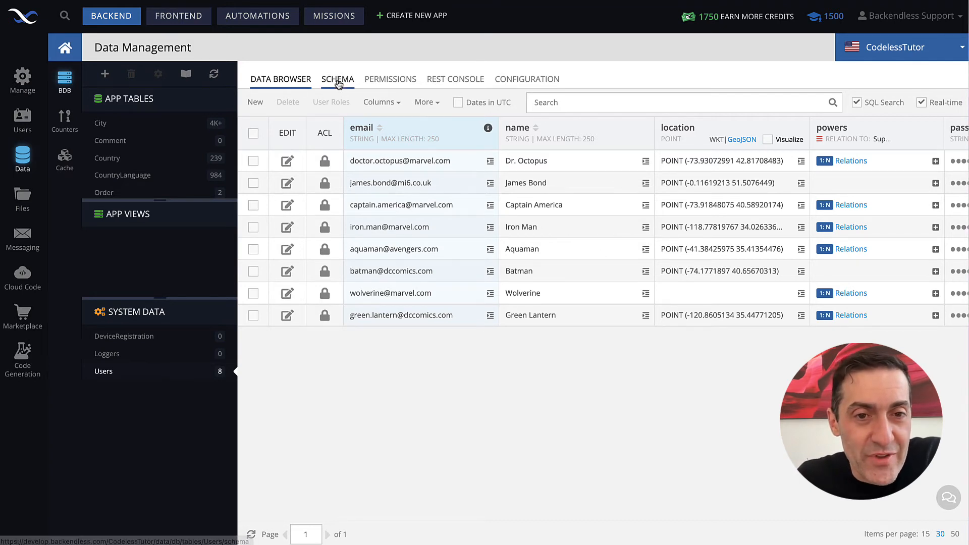
Step: View the Users schema in the Visual Modeler diagram, then return to the Table Editor column list
{"action": "left_click", "coordinate": [337, 78]}
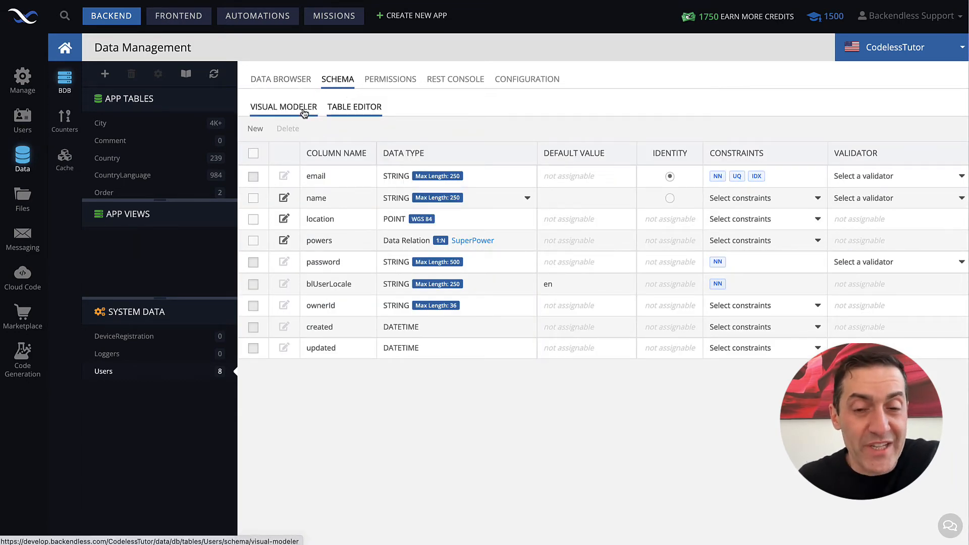
{"action": "left_click", "coordinate": [354, 106]}
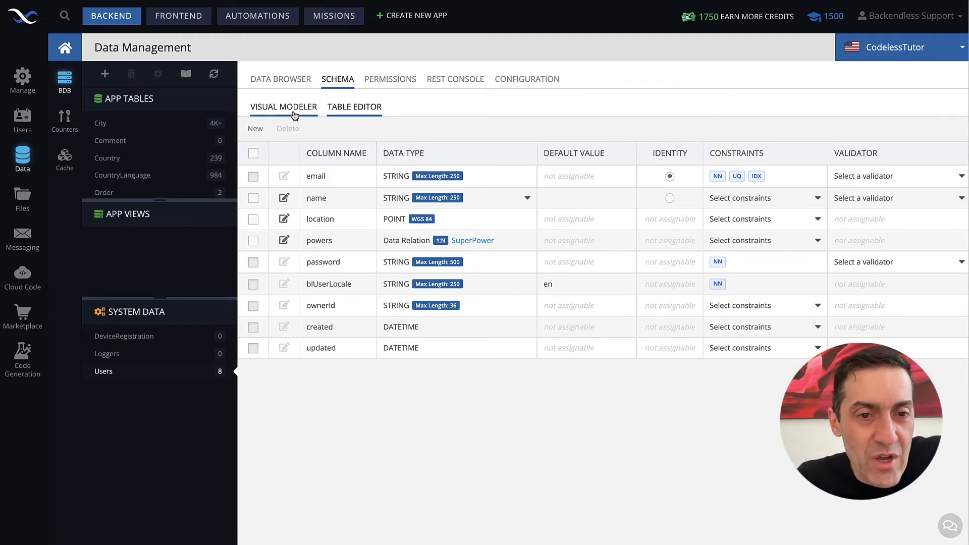
{"action": "left_click", "coordinate": [283, 106]}
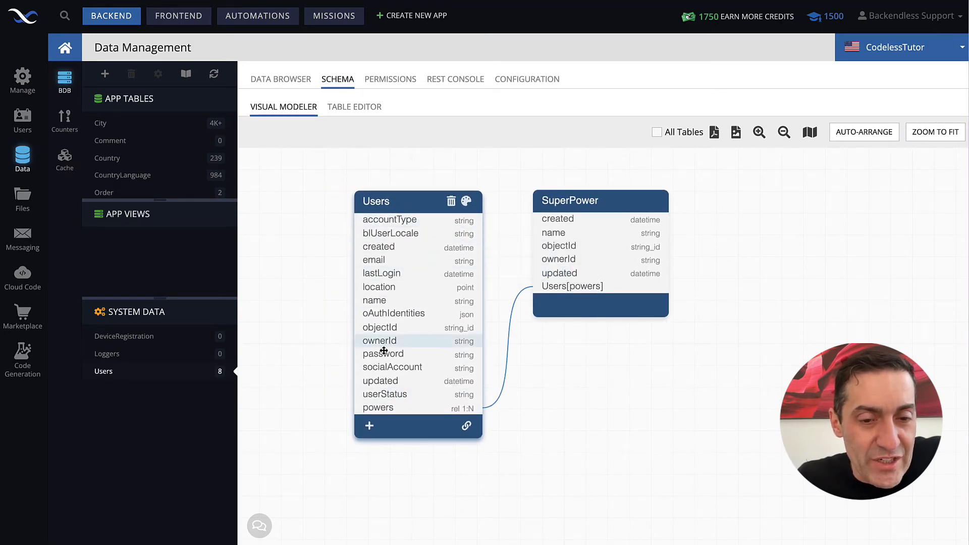
{"action": "mouse_move", "coordinate": [389, 219]}
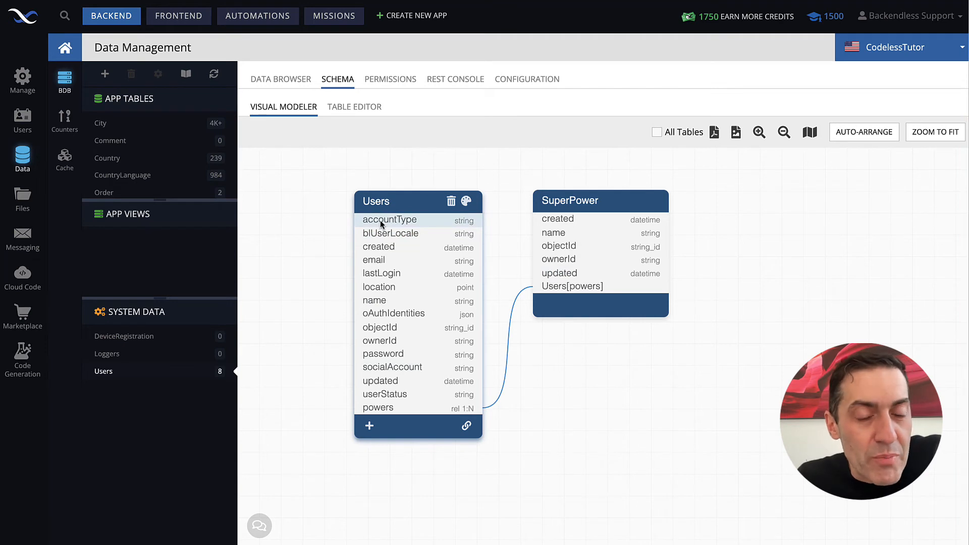
{"action": "left_click", "coordinate": [354, 106]}
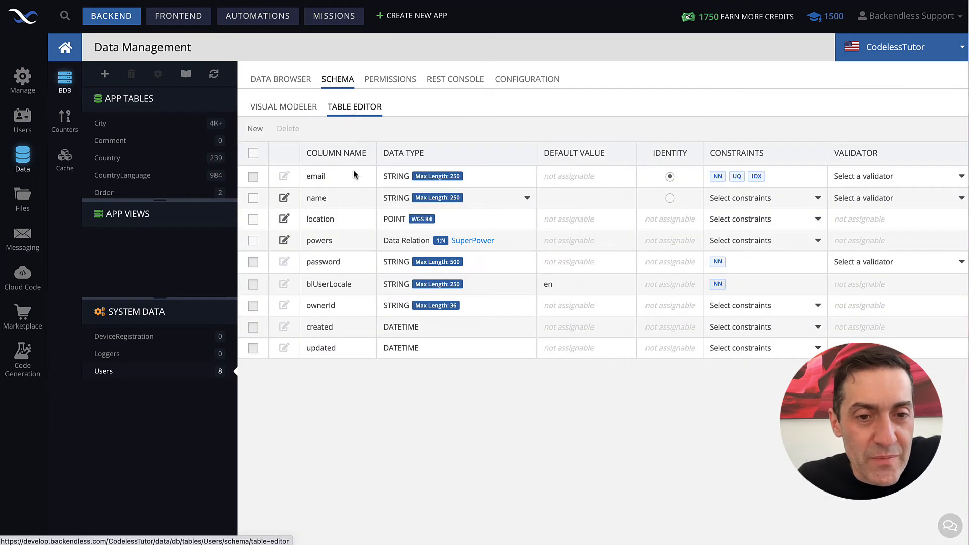
{"action": "mouse_move", "coordinate": [312, 167]}
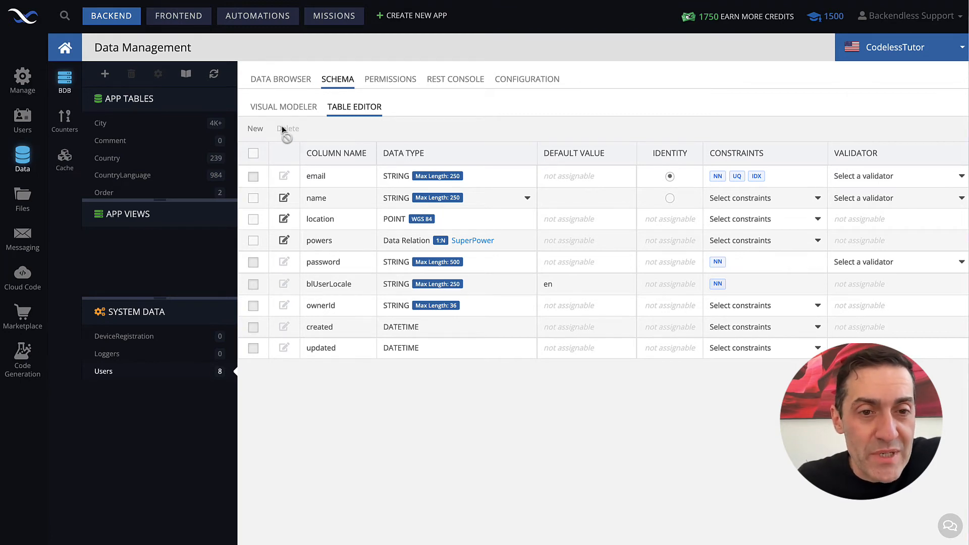
Step: Create a new STRING column named phoneNumber on the Users table
{"action": "left_click", "coordinate": [255, 128]}
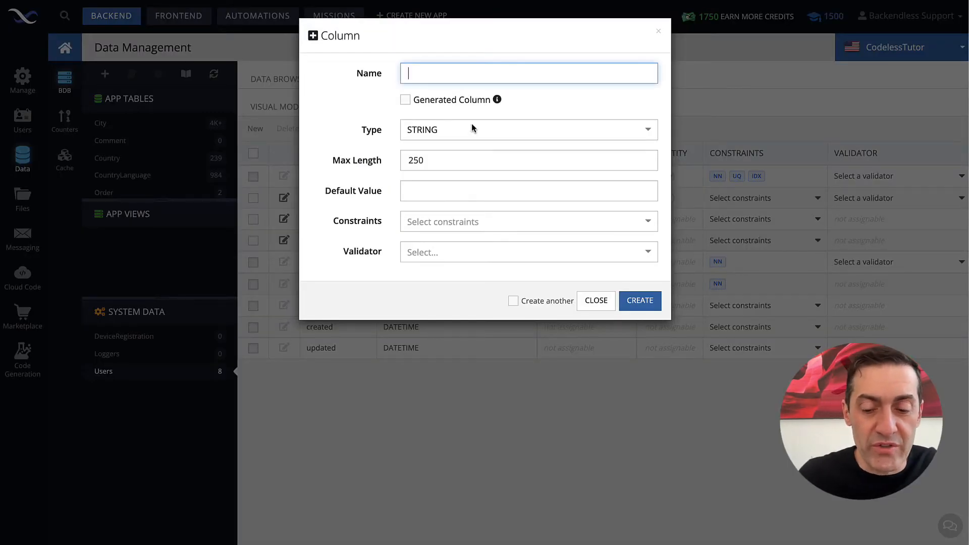
{"action": "type", "text": "phone"}
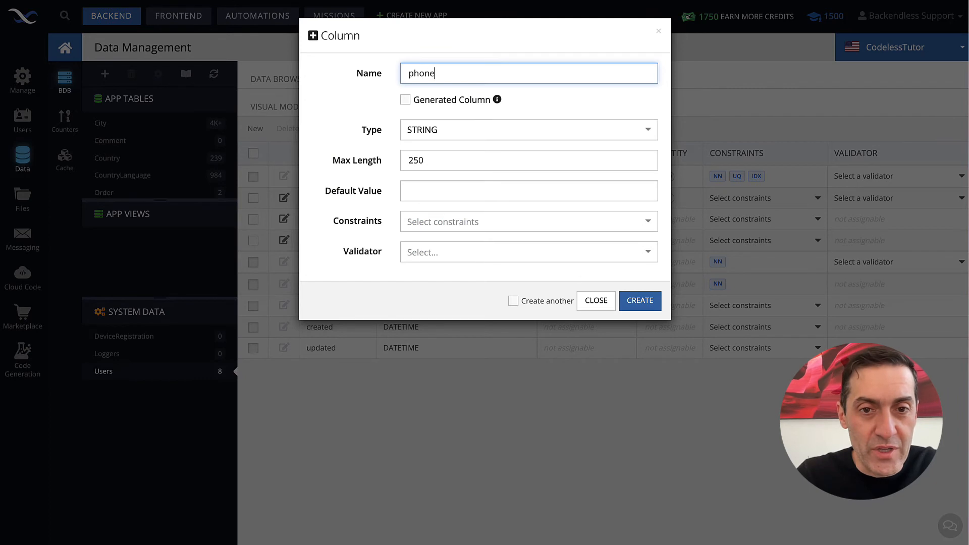
{"action": "type", "text": "Number"}
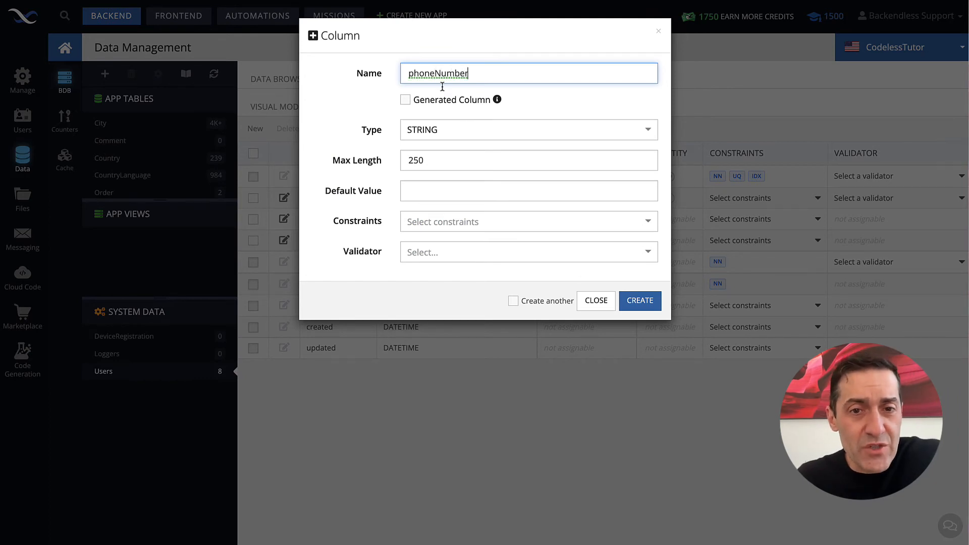
{"action": "left_click", "coordinate": [527, 129]}
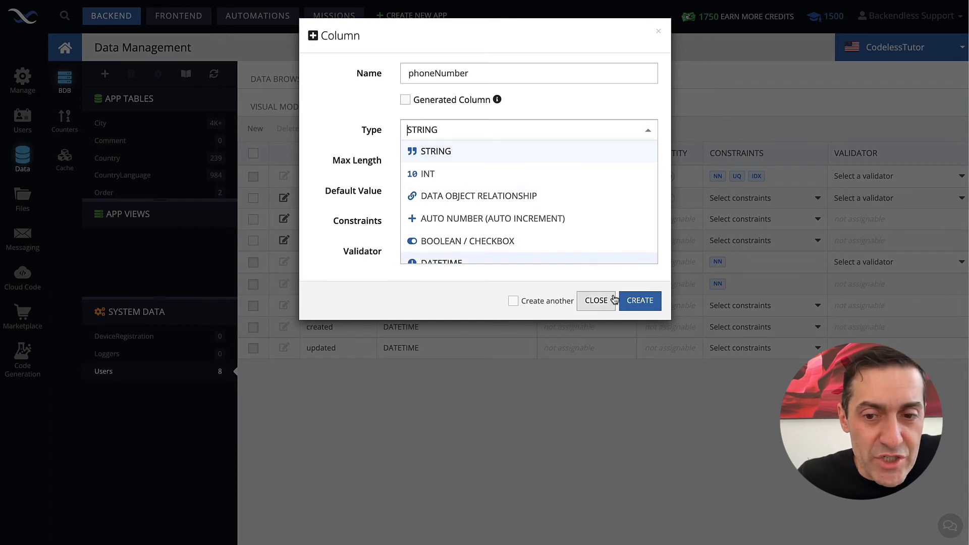
{"action": "left_click", "coordinate": [640, 301]}
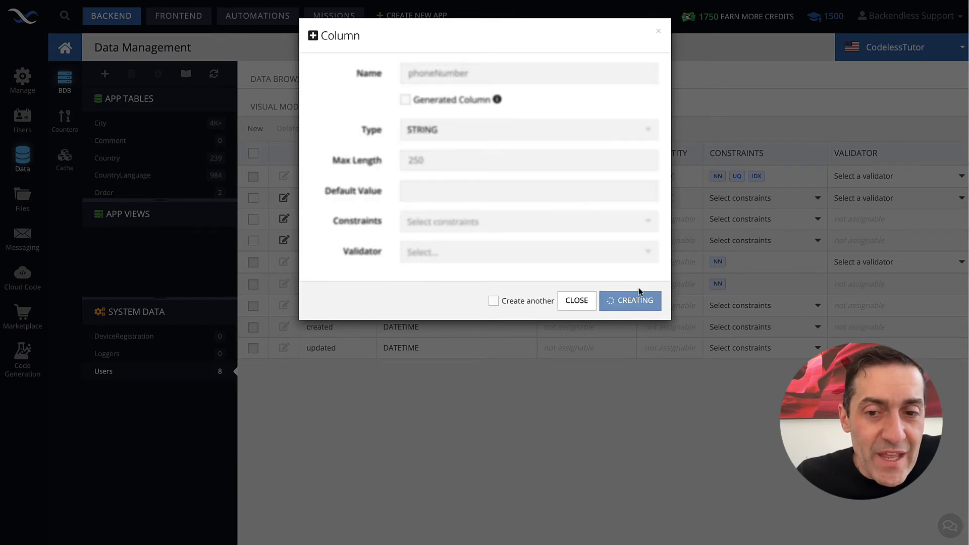
Step: Enter 5551212 as Dr. Octopus's phoneNumber value and review the grid columns
{"action": "left_click", "coordinate": [630, 300]}
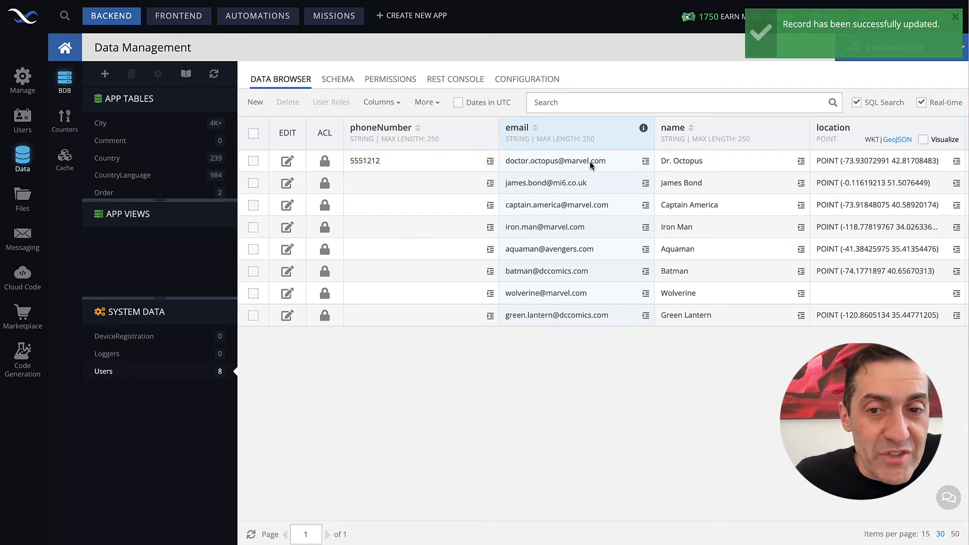
{"action": "mouse_move", "coordinate": [431, 176]}
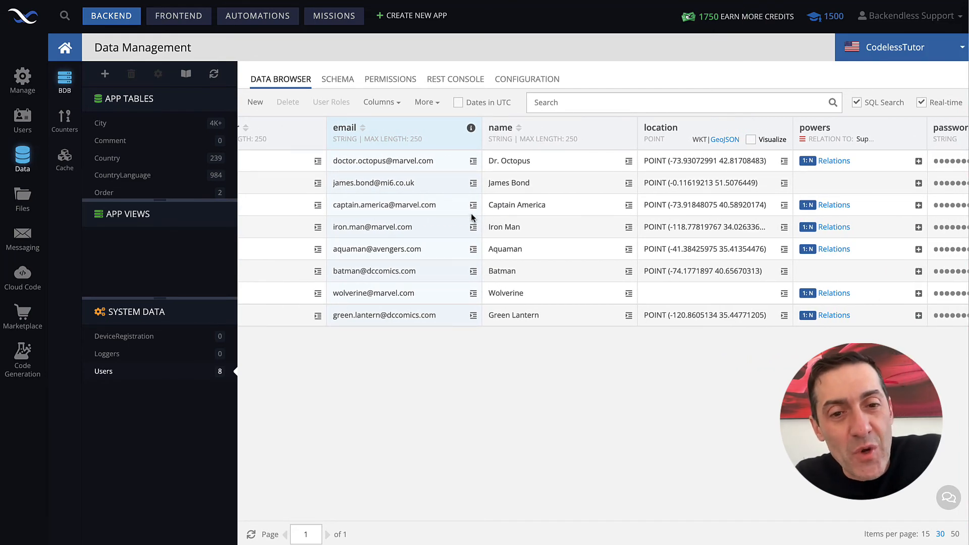
{"action": "mouse_move", "coordinate": [514, 206]}
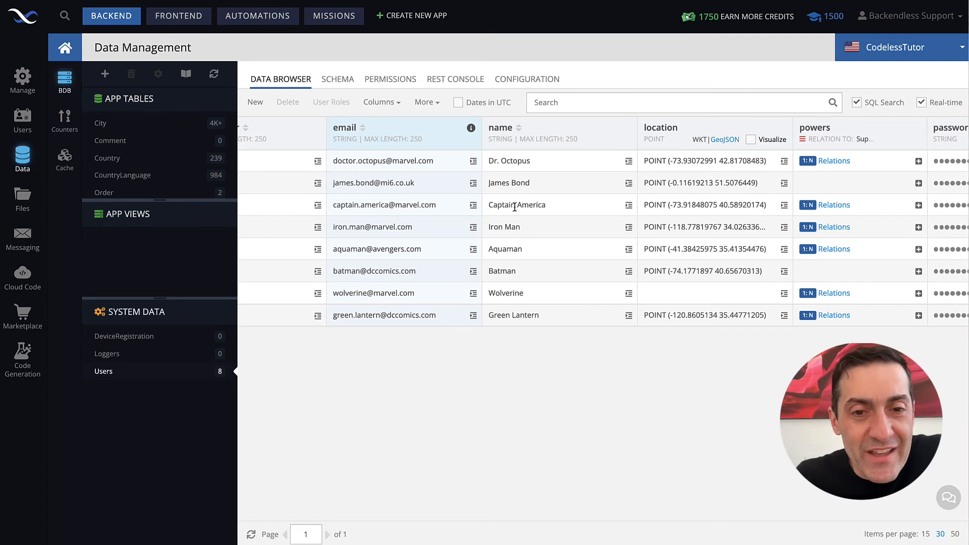
{"action": "scroll", "scroll_direction": "left", "scroll_amount": 3}
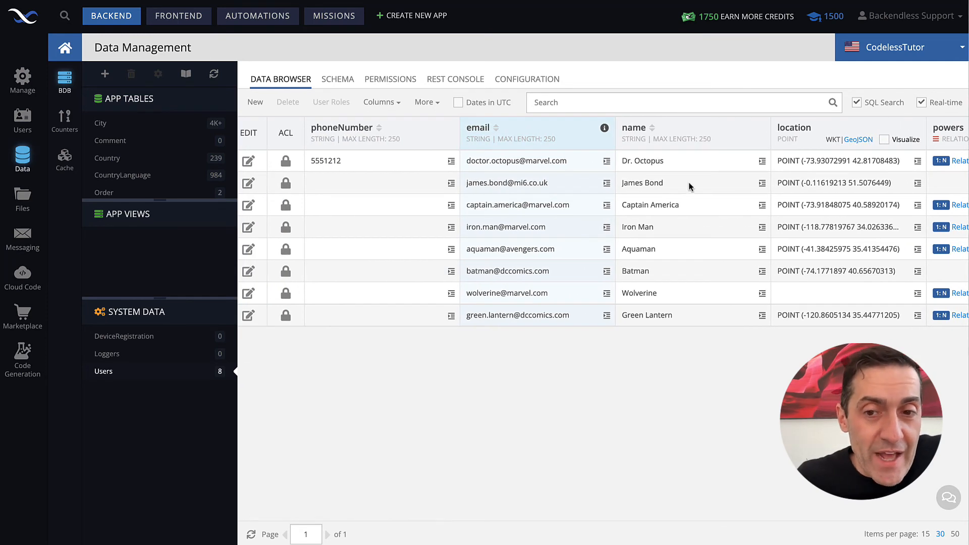
{"action": "mouse_move", "coordinate": [586, 172]}
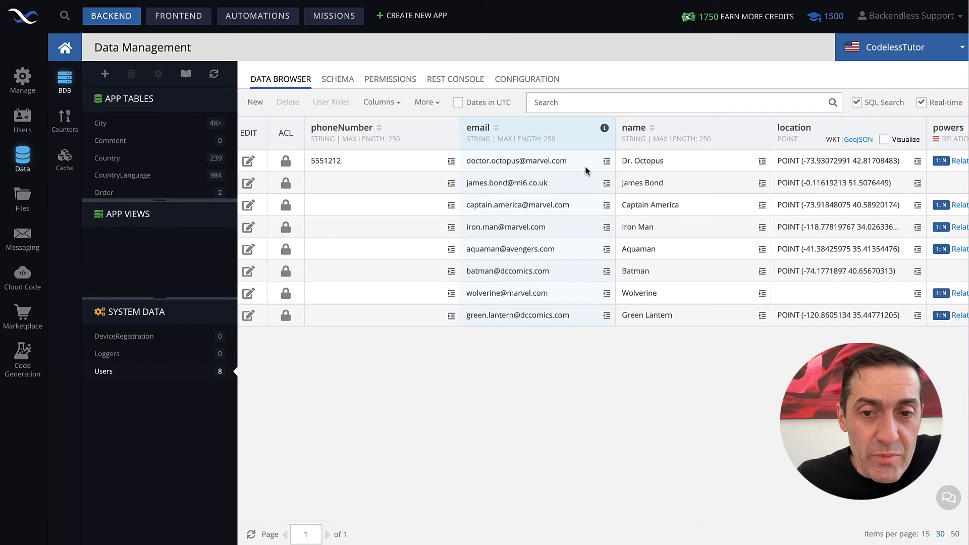
{"action": "left_click", "coordinate": [680, 160]}
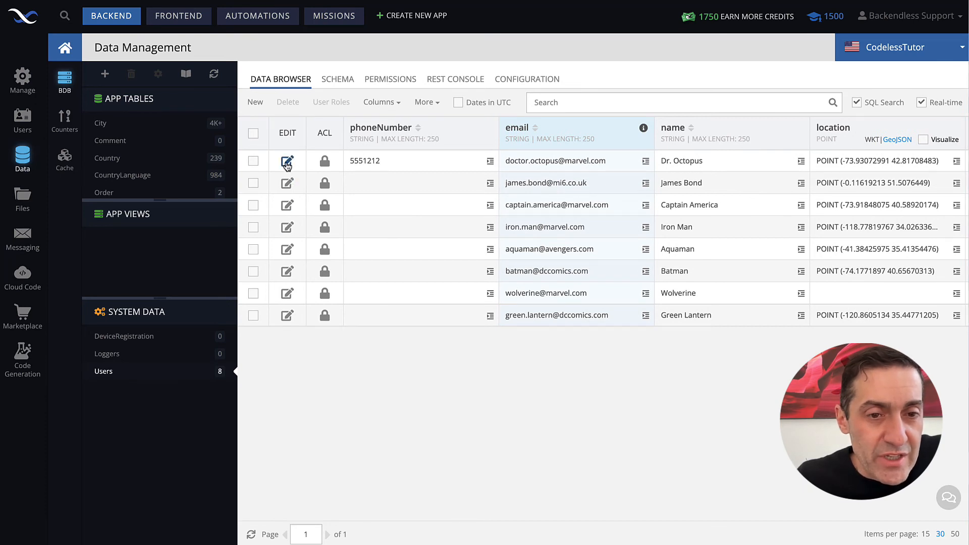
{"action": "left_click", "coordinate": [286, 161]}
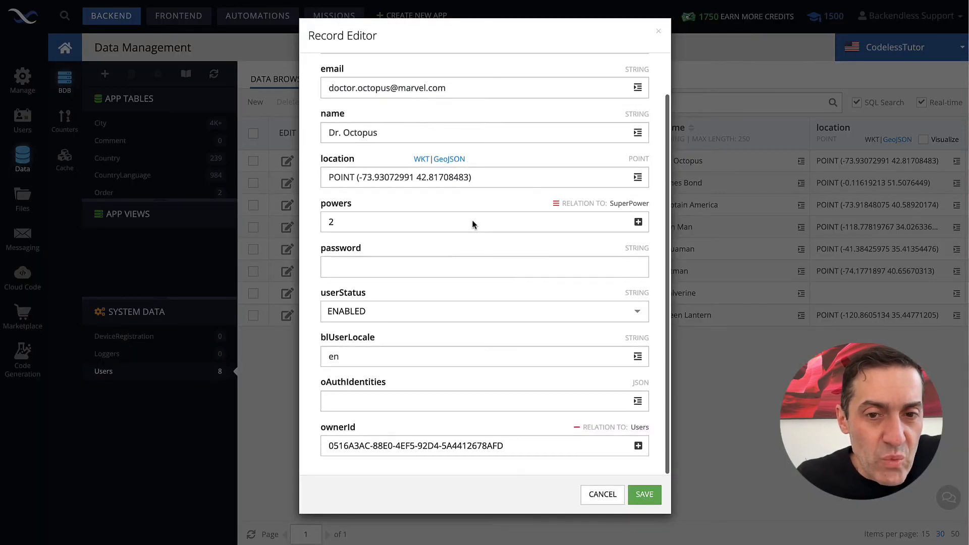
{"action": "scroll", "scroll_direction": "up", "scroll_amount": 3}
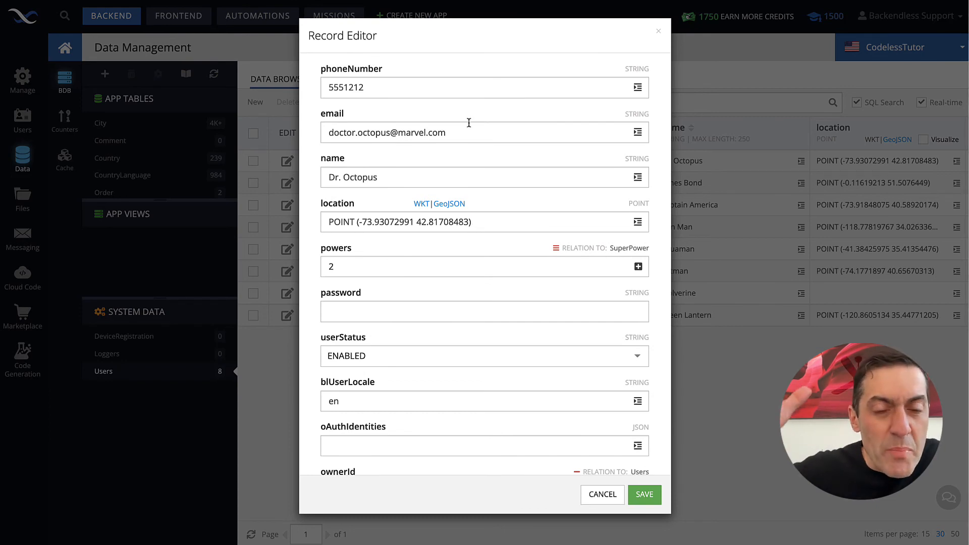
{"action": "scroll", "scroll_direction": "down", "scroll_amount": 3}
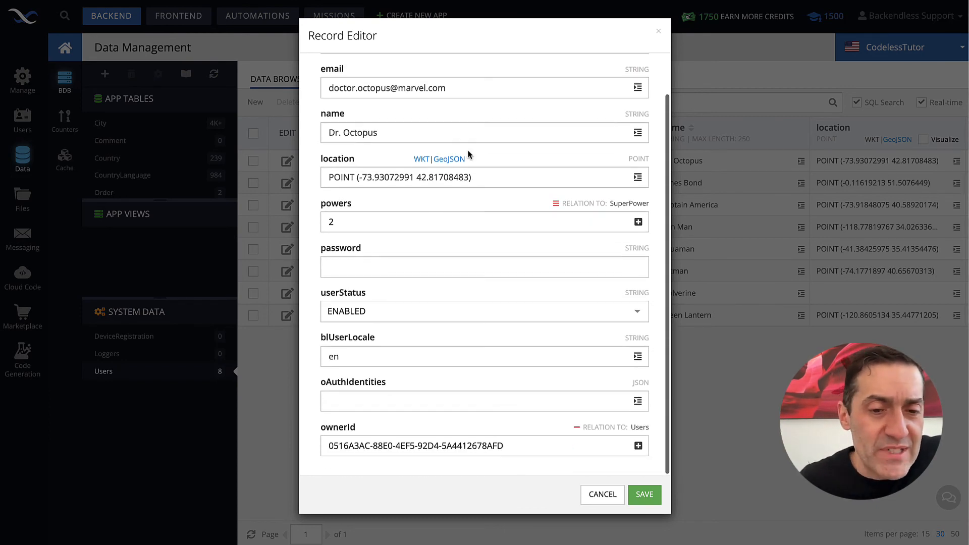
{"action": "scroll", "scroll_direction": "up", "scroll_amount": 3}
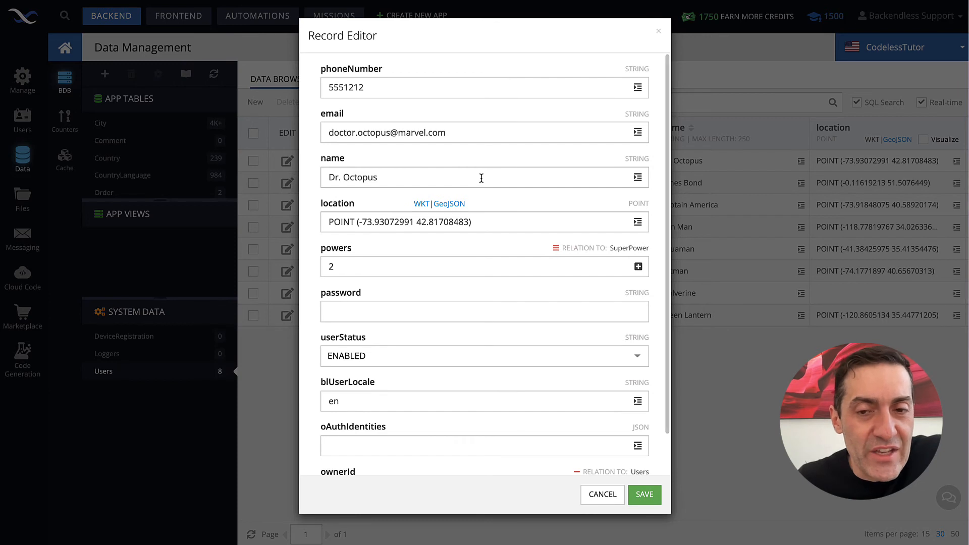
{"action": "mouse_move", "coordinate": [530, 343]}
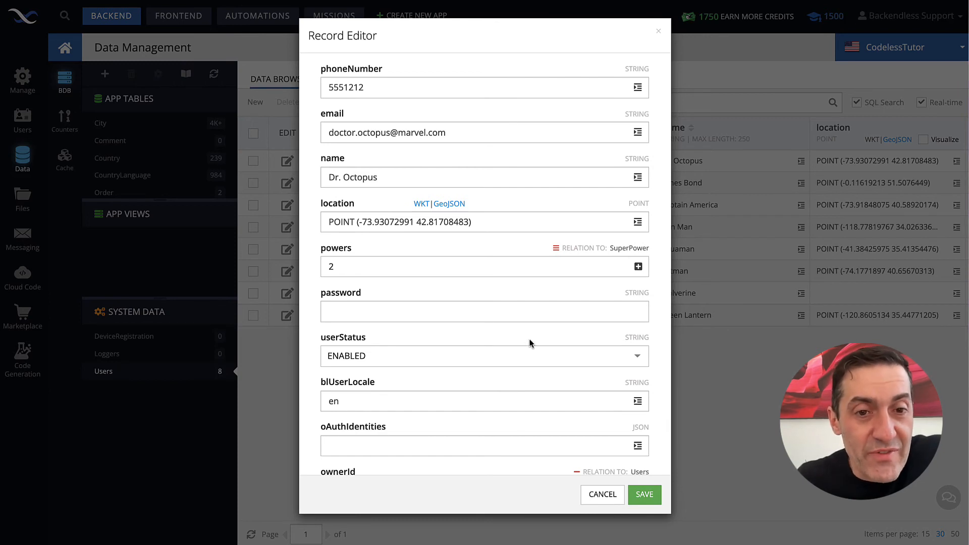
{"action": "mouse_move", "coordinate": [393, 375]}
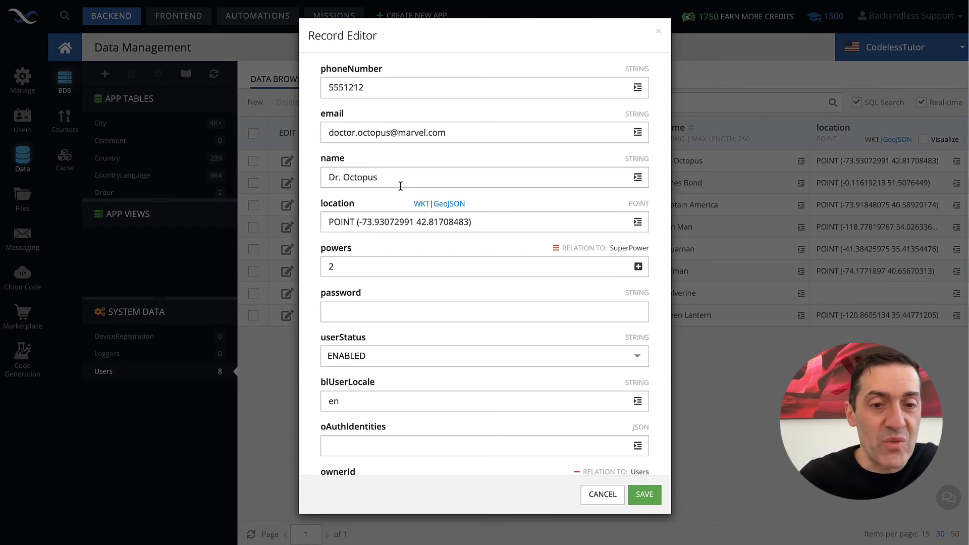
{"action": "mouse_move", "coordinate": [466, 246]}
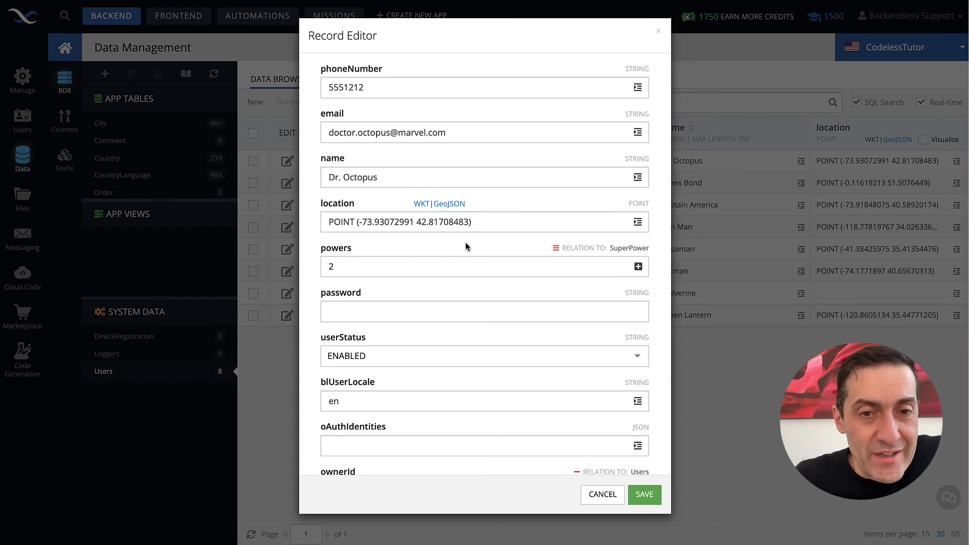
{"action": "left_click", "coordinate": [601, 495]}
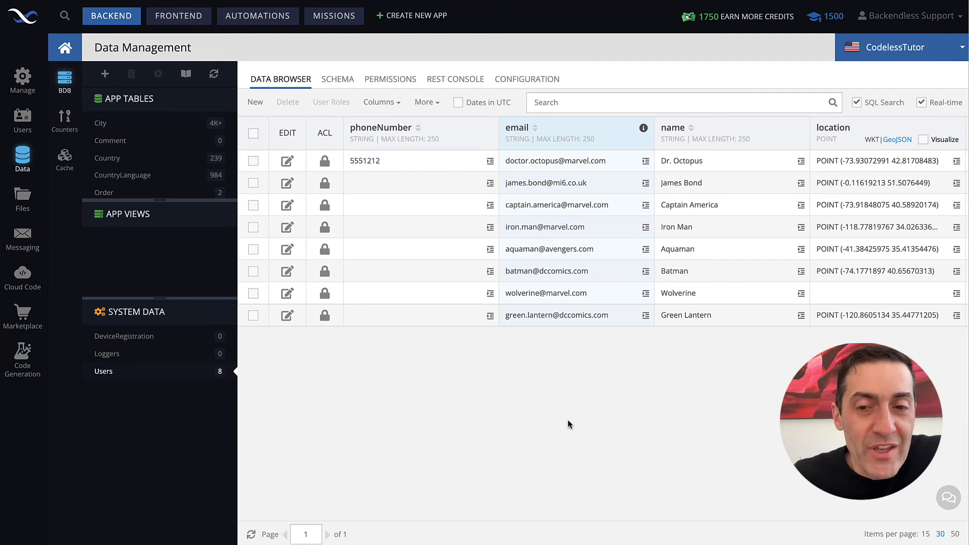
{"action": "mouse_move", "coordinate": [483, 255]}
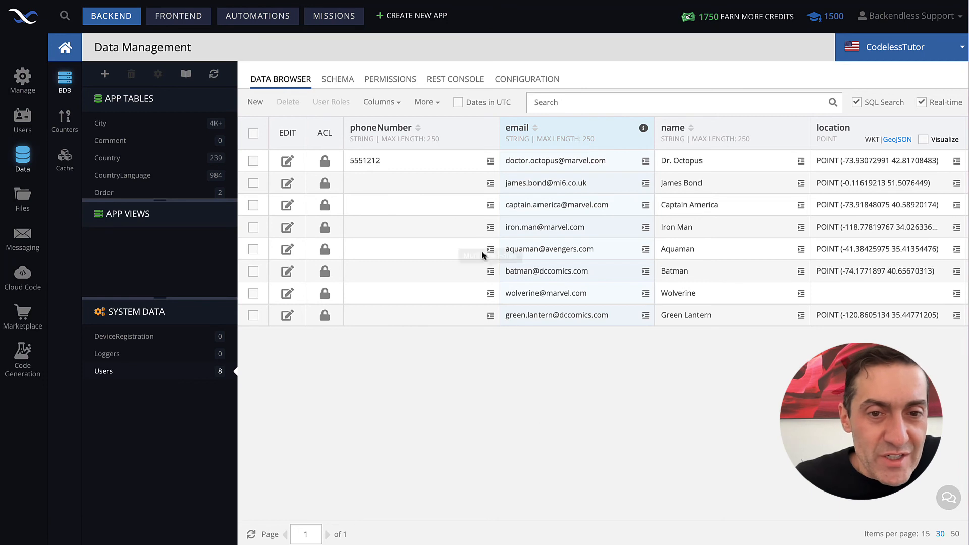
{"action": "mouse_move", "coordinate": [425, 102]}
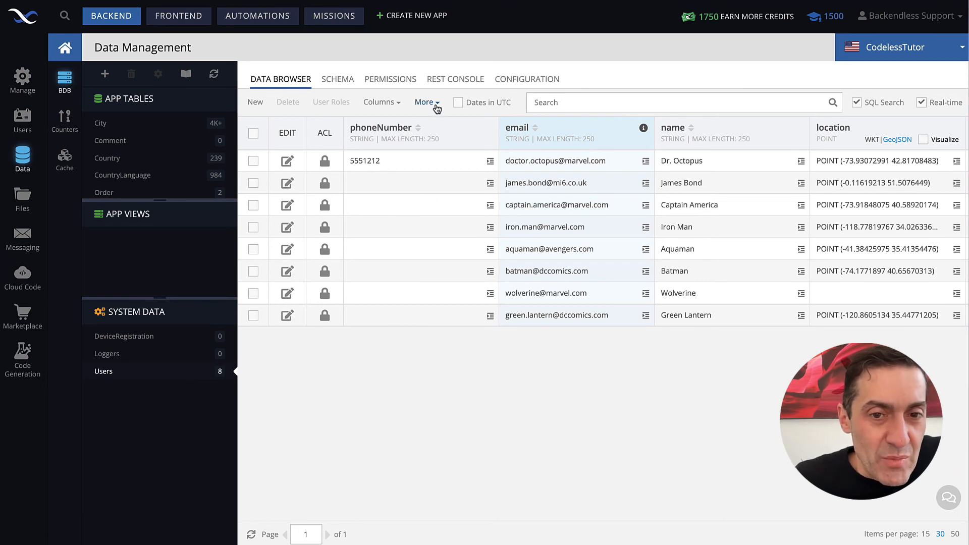
{"action": "left_click", "coordinate": [424, 102]}
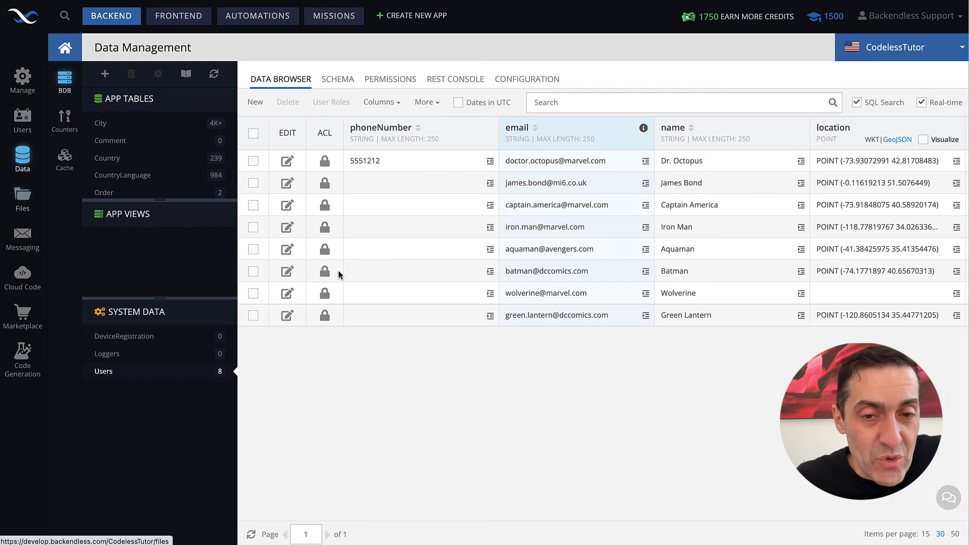
{"action": "mouse_move", "coordinate": [528, 359]}
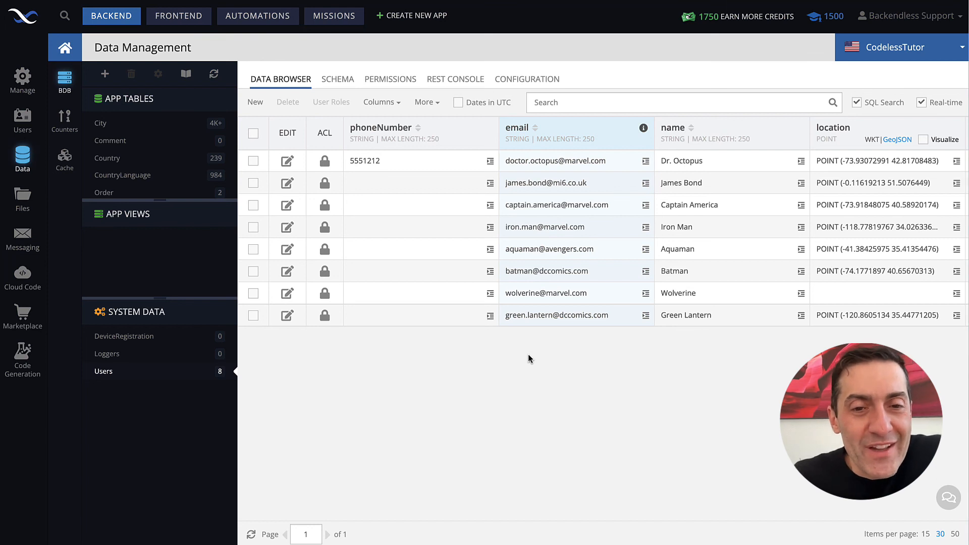
{"action": "mouse_move", "coordinate": [533, 394]}
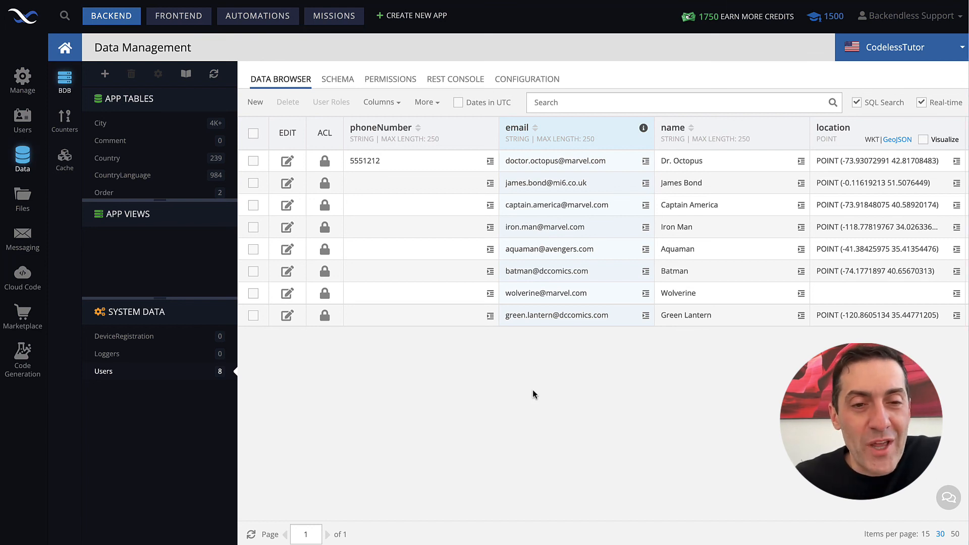